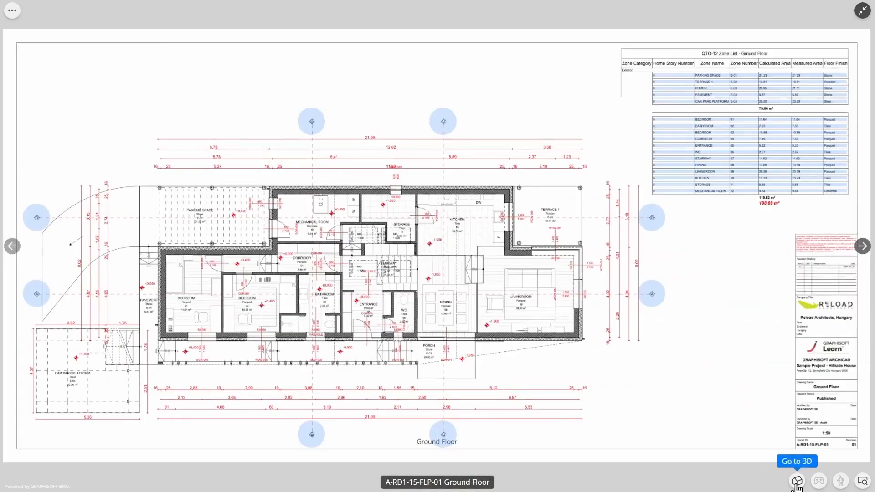
- Open the General 3D perspective view of Hillside House from the Ground Floor plan sheet
left_click(795, 460)
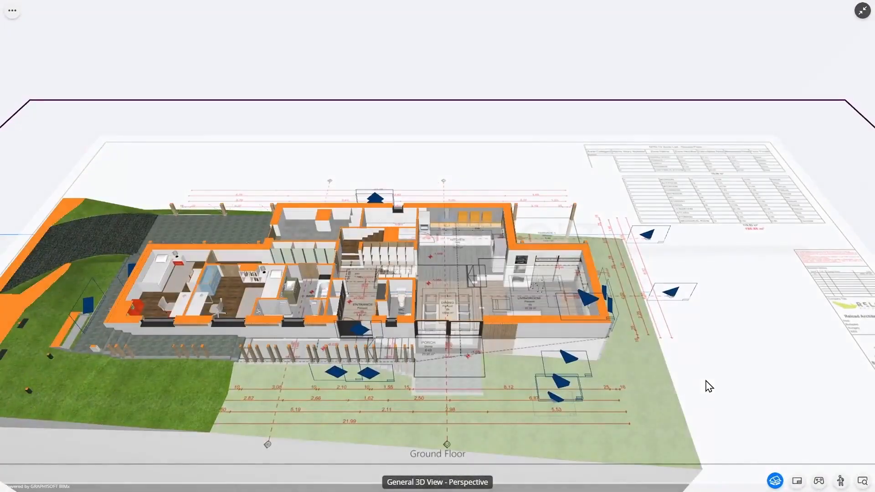